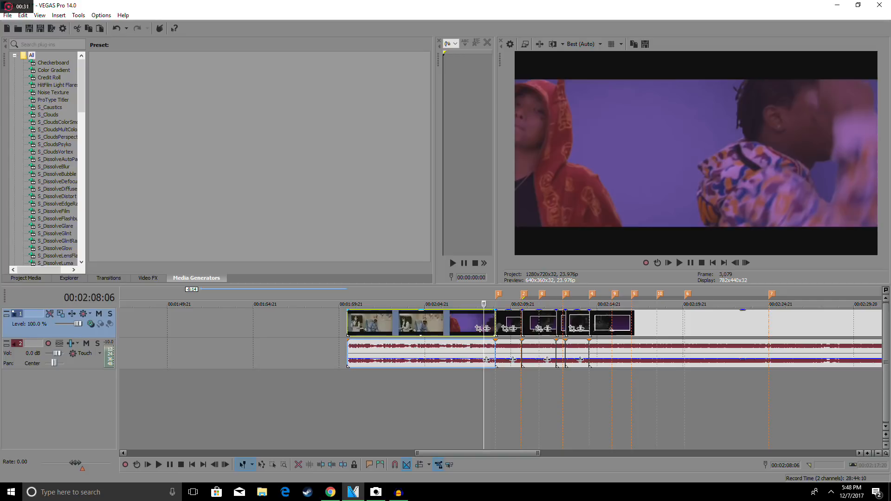
{"action": "mouse_move", "coordinate": [486, 328]}
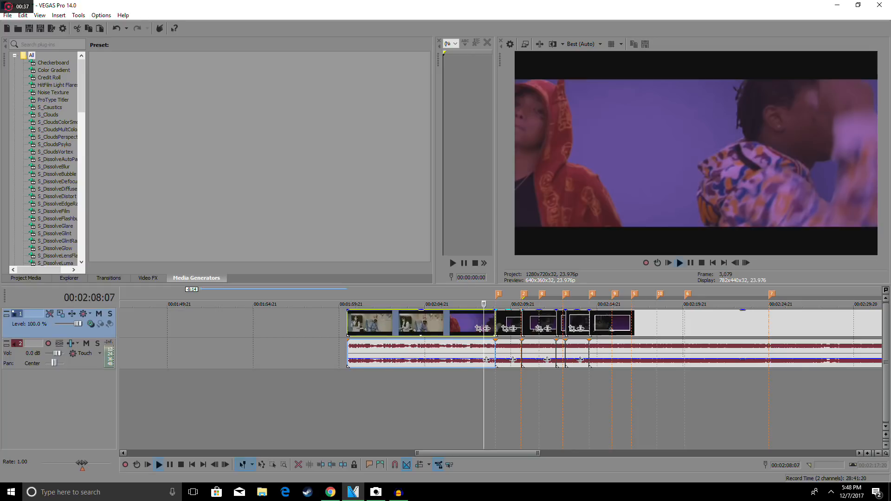
{"action": "mouse_move", "coordinate": [486, 359]}
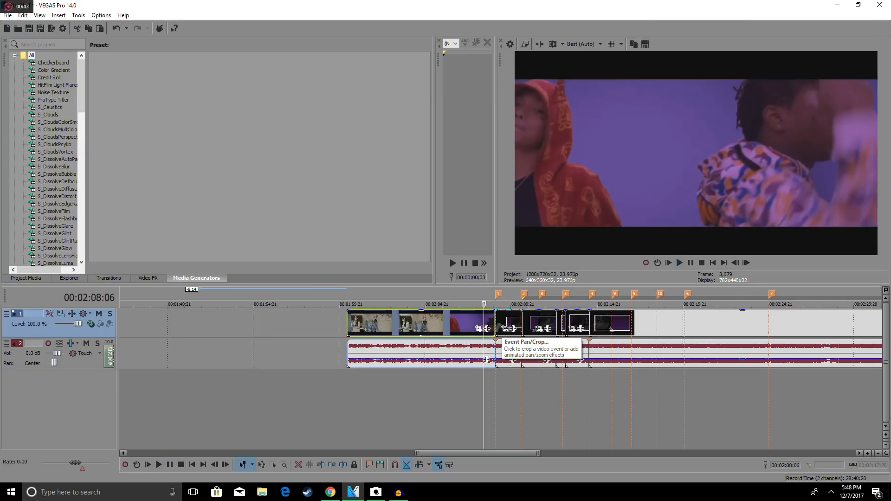
- Add the Third Party S_DissolveShake effect to the clip's Event FX chain
{"action": "left_click", "coordinate": [108, 278]}
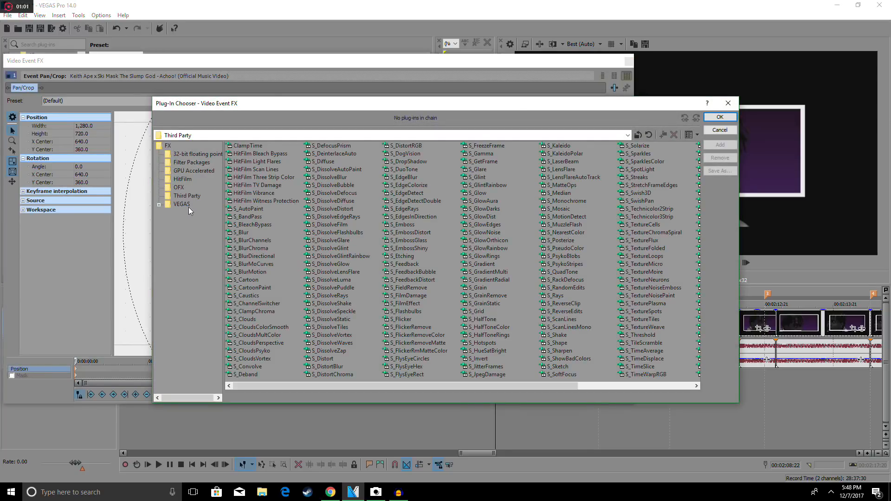
{"action": "left_click", "coordinate": [187, 195]}
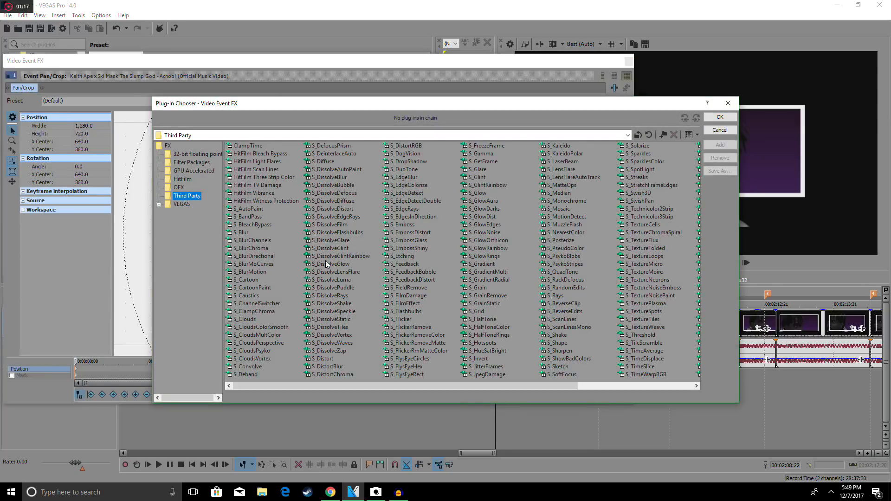
{"action": "left_click", "coordinate": [332, 303]}
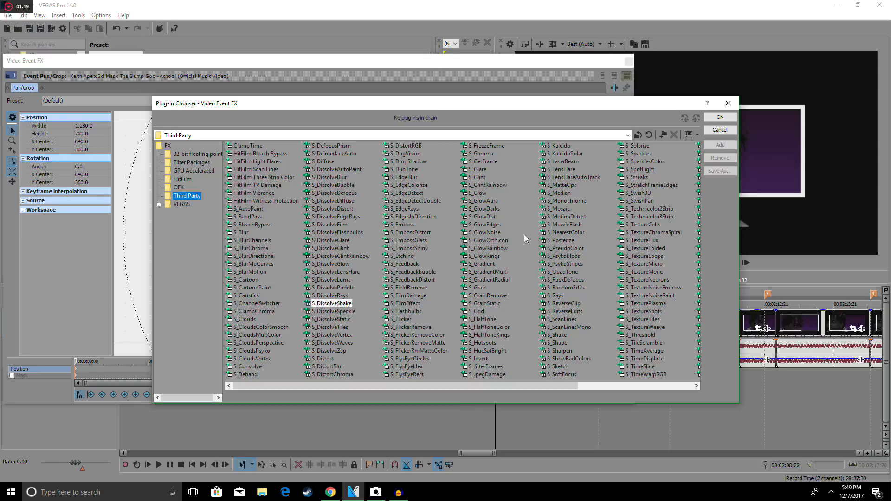
{"action": "left_click", "coordinate": [332, 303]}
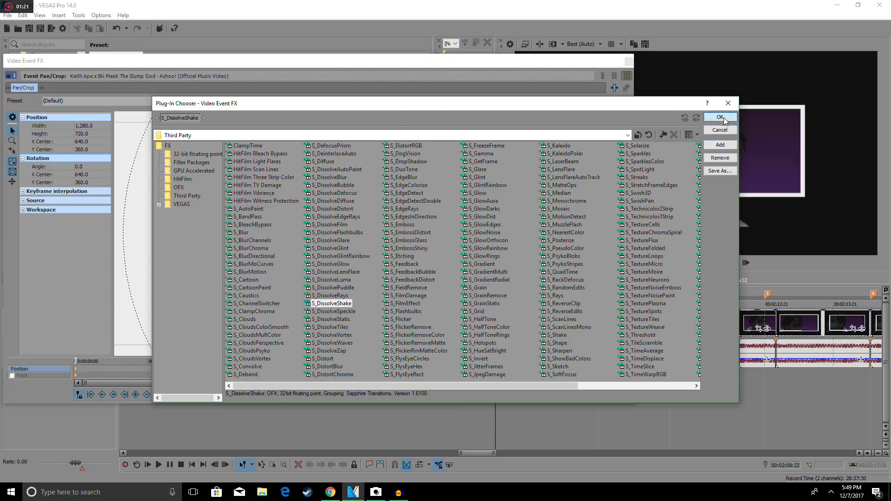
- Confirm the effect, then set amplitude to about 4.05 and frequency to 20.85
{"action": "left_click", "coordinate": [720, 116]}
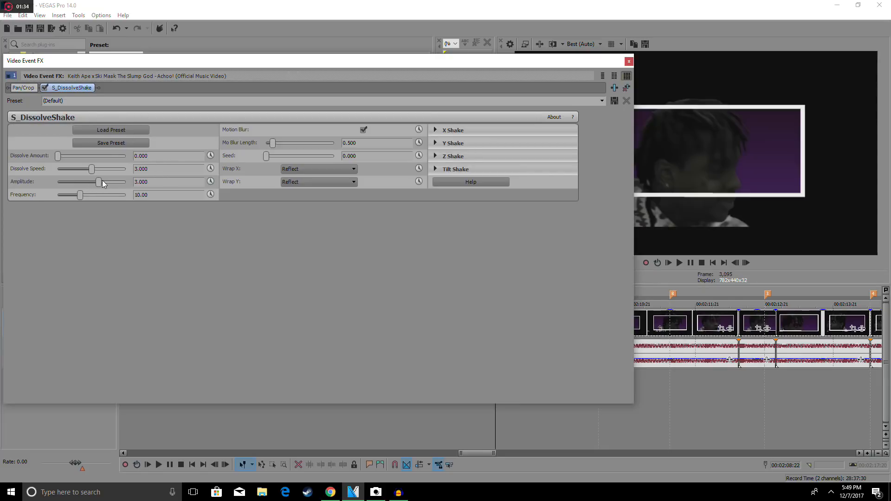
{"action": "left_click_drag", "start_coordinate": [99, 182], "coordinate": [110, 182]}
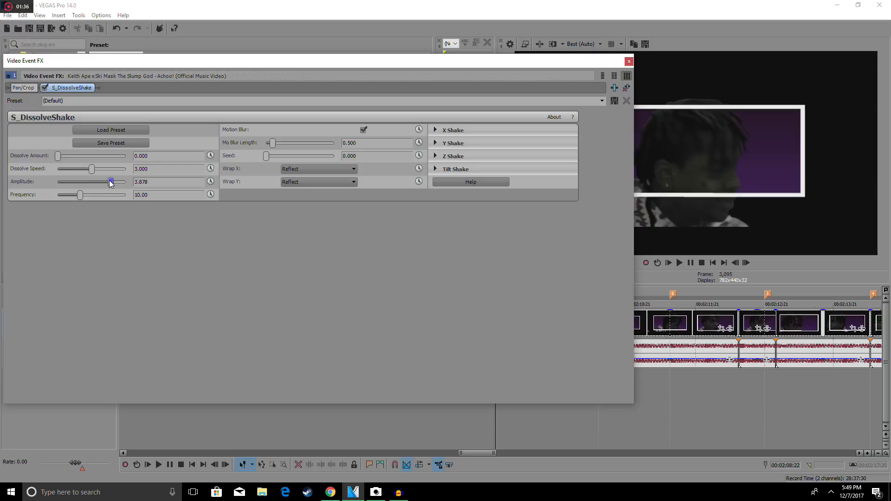
{"action": "left_click_drag", "start_coordinate": [111, 182], "coordinate": [113, 182]}
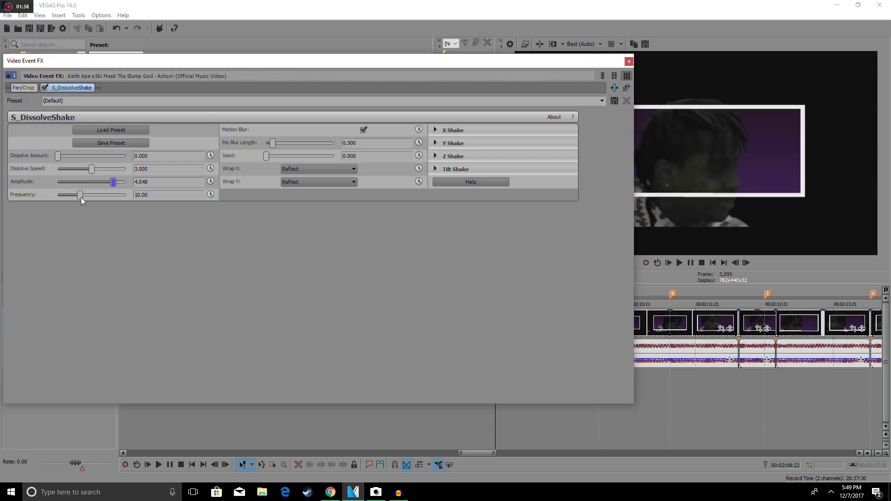
{"action": "left_click_drag", "start_coordinate": [80, 194], "coordinate": [118, 194]}
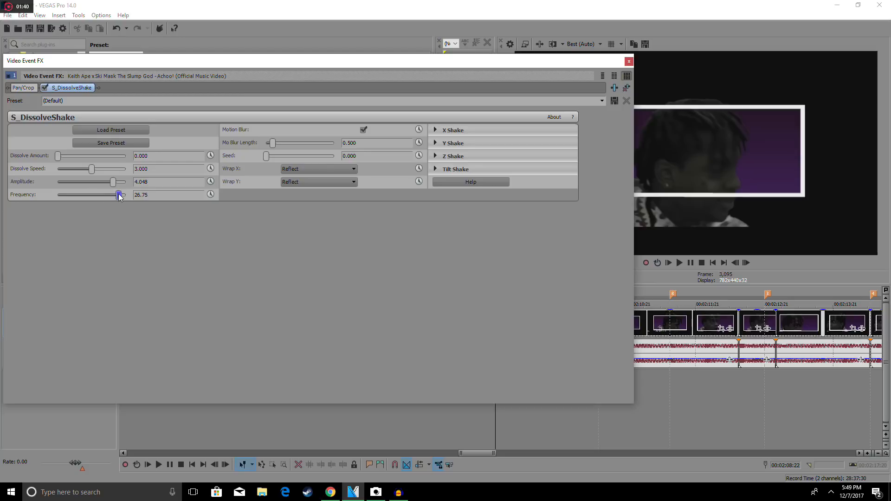
{"action": "left_click_drag", "start_coordinate": [119, 194], "coordinate": [107, 194]}
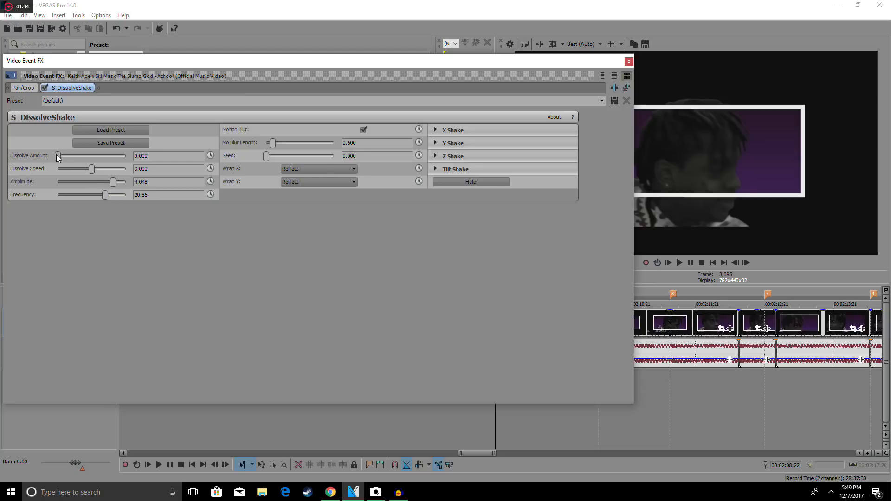
- Set the dissolve amount to about 0.238
{"action": "left_click_drag", "start_coordinate": [56, 156], "coordinate": [88, 156]}
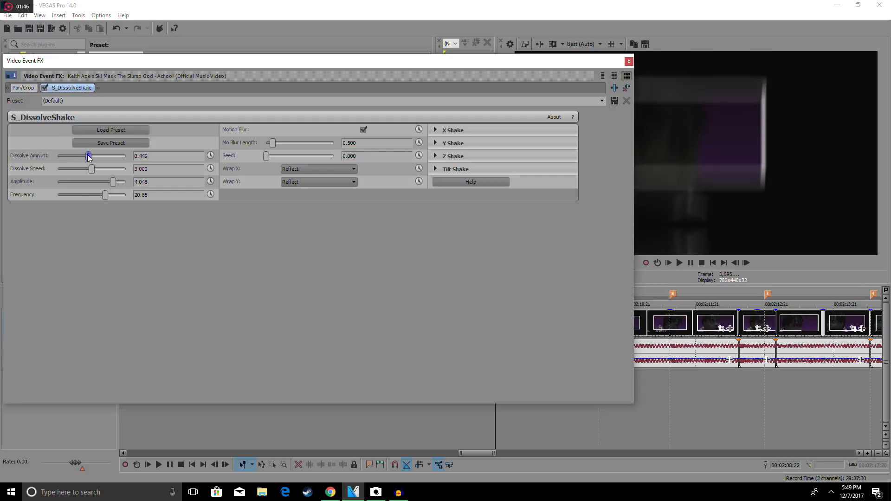
{"action": "left_click_drag", "start_coordinate": [88, 156], "coordinate": [74, 156]}
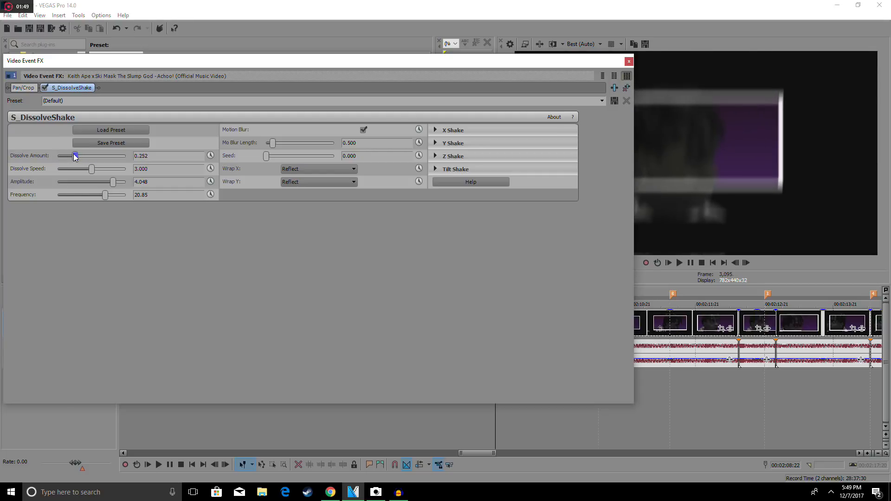
{"action": "left_click_drag", "start_coordinate": [74, 155], "coordinate": [73, 155]}
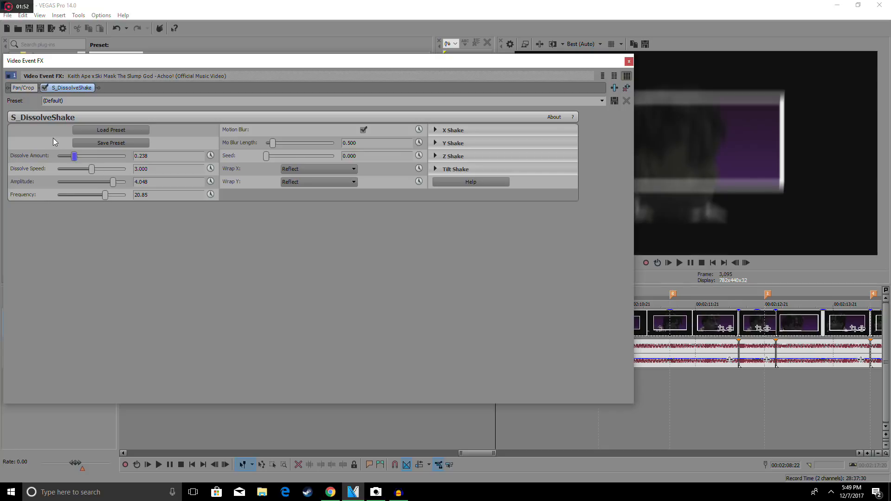
- Drag the Mo Blur Length slider to 5.0, then down to about 2.82
{"action": "left_click", "coordinate": [362, 129]}
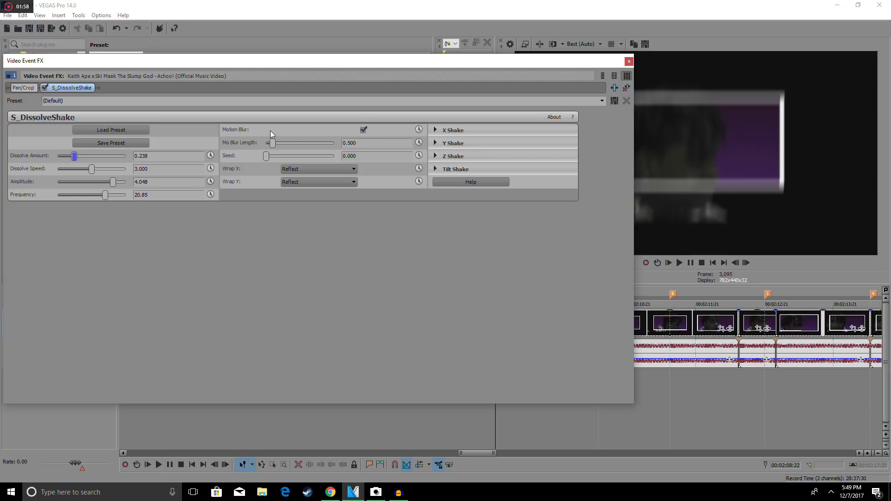
{"action": "mouse_move", "coordinate": [275, 146]}
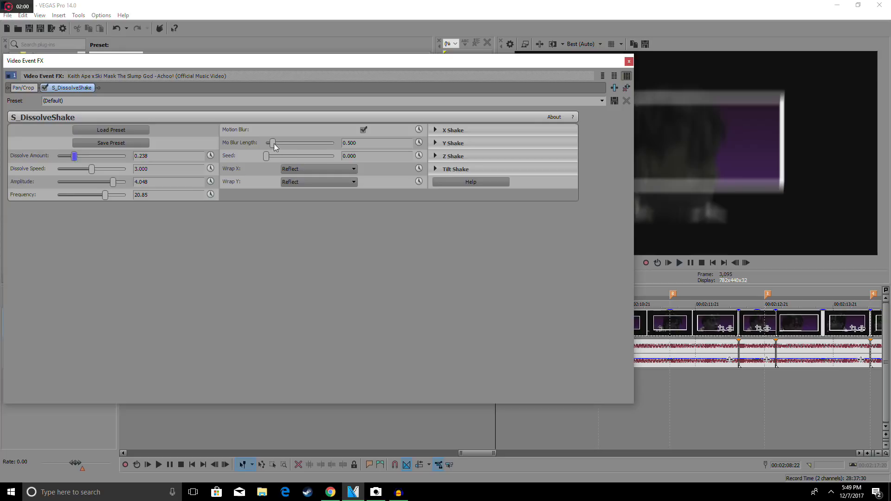
{"action": "left_click_drag", "start_coordinate": [272, 142], "coordinate": [334, 142]}
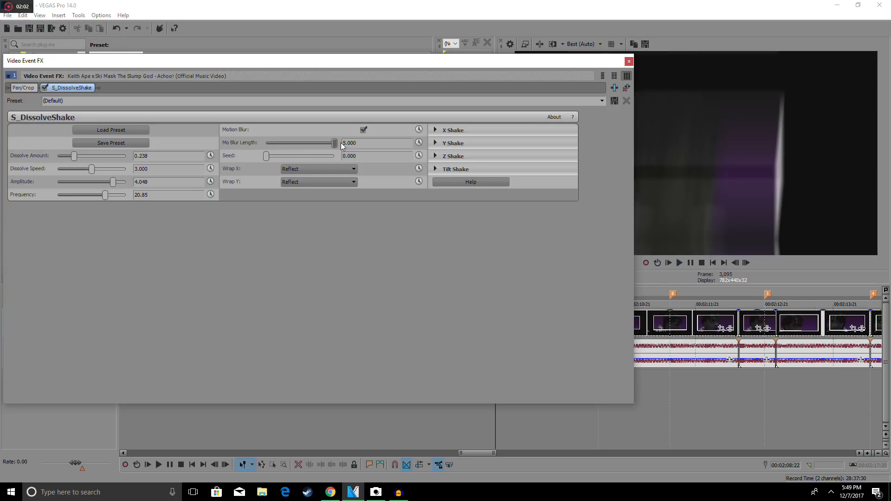
{"action": "left_click_drag", "start_coordinate": [334, 143], "coordinate": [309, 142]}
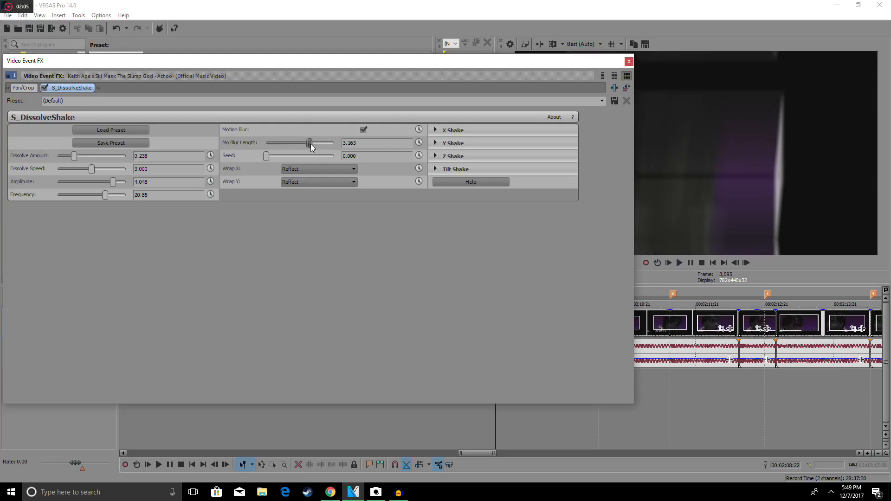
{"action": "left_click_drag", "start_coordinate": [309, 142], "coordinate": [304, 143]}
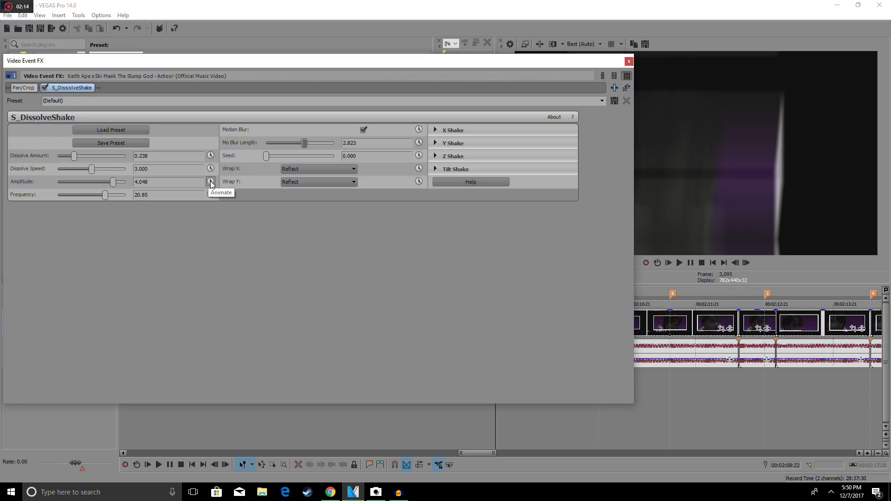
- Keyframe amplitude and frequency down to about 0.03 and 4.37, then close Video Event FX
{"action": "left_click", "coordinate": [210, 181]}
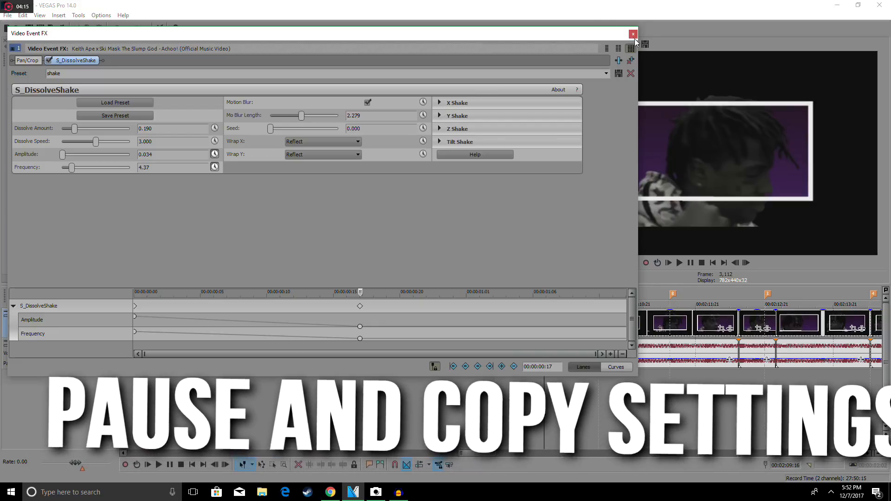
{"action": "left_click", "coordinate": [633, 33]}
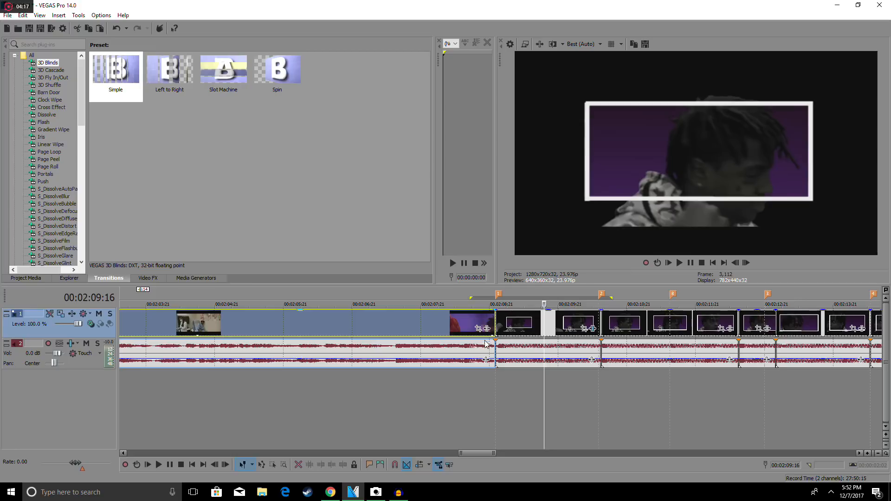